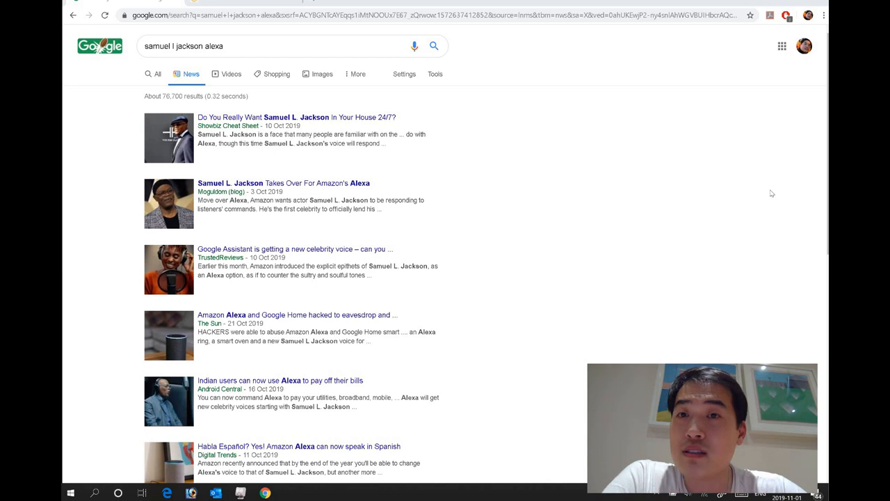
pyautogui.moveTo(712, 183)
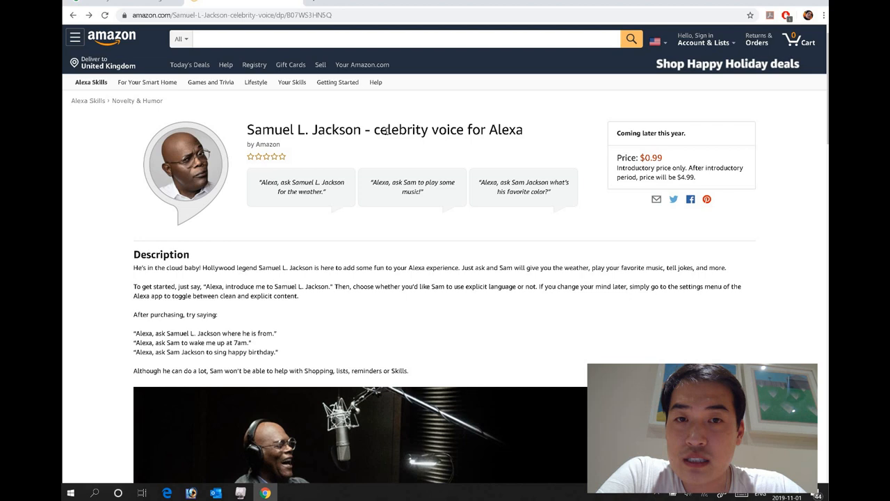
pyautogui.moveTo(765, 78)
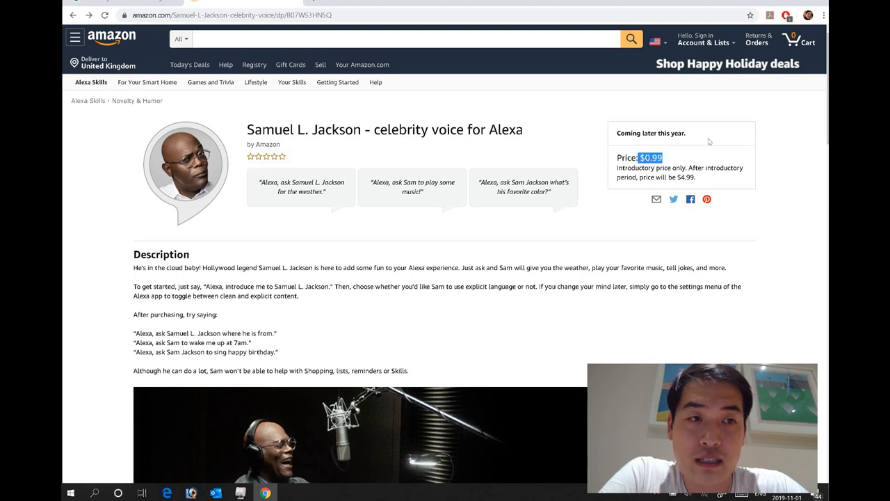
pyautogui.scroll(-3)
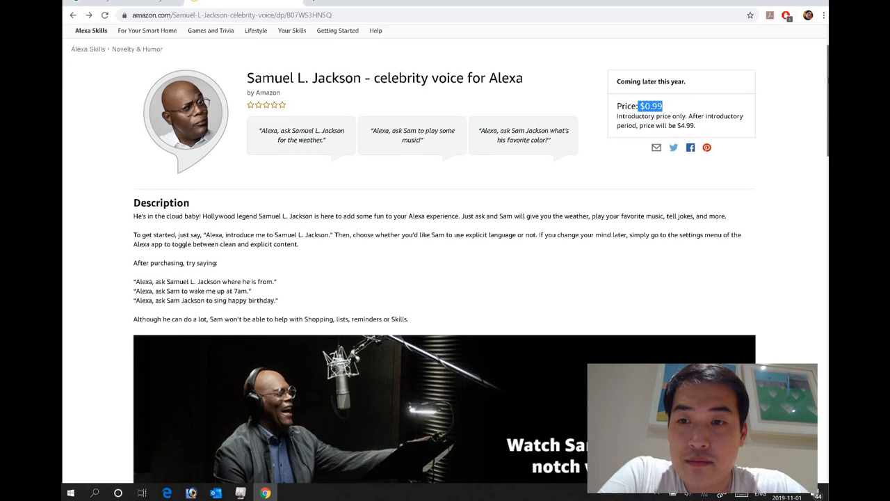
pyautogui.scroll(-3)
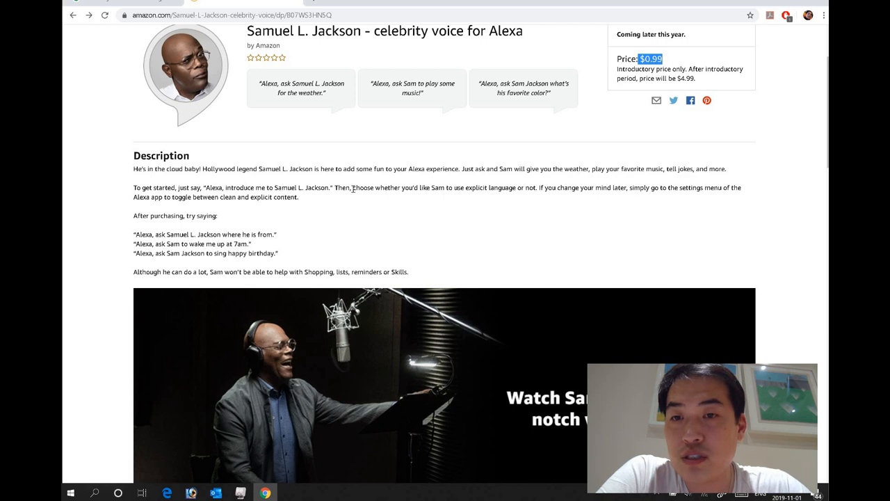
pyautogui.moveTo(356, 189)
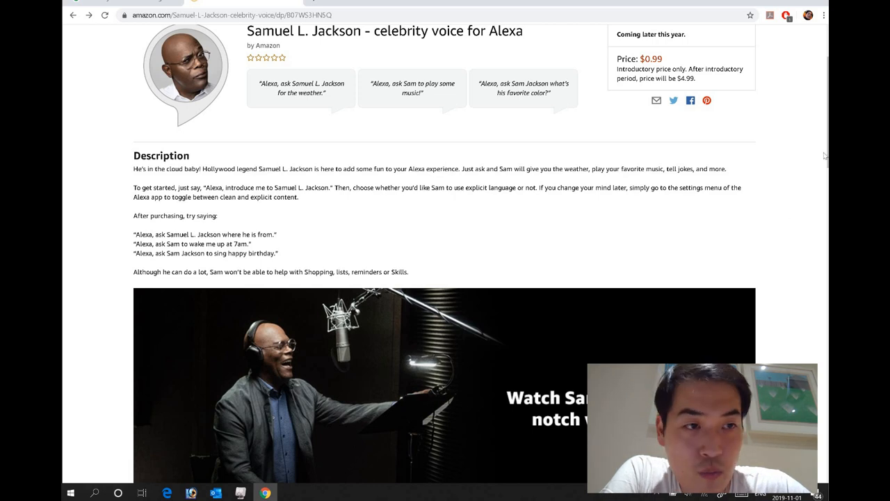
pyautogui.scroll(-3)
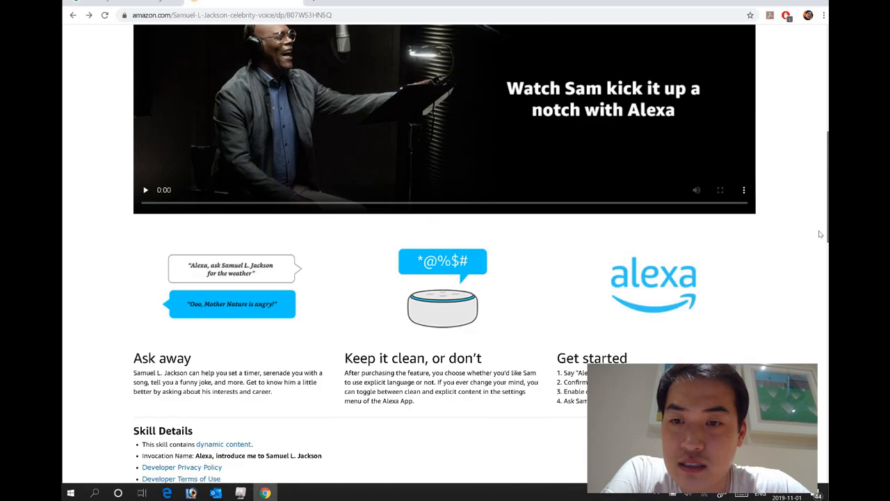
pyautogui.scroll(-3)
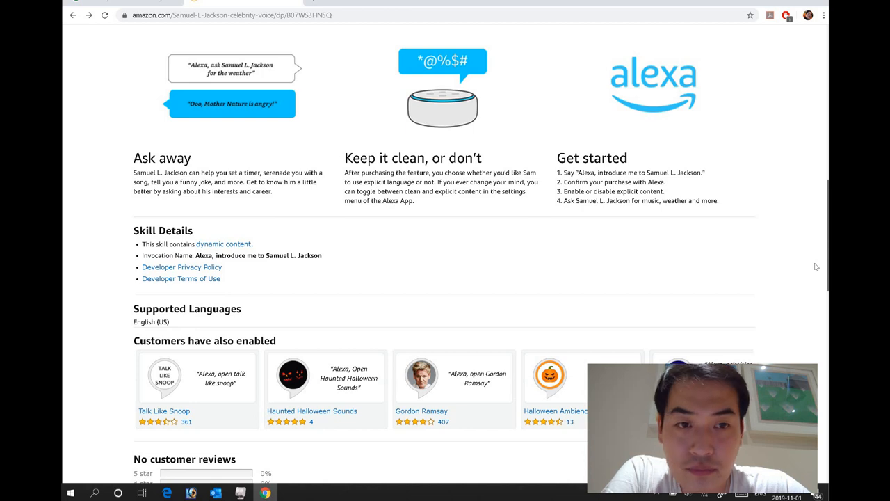
pyautogui.scroll(-3)
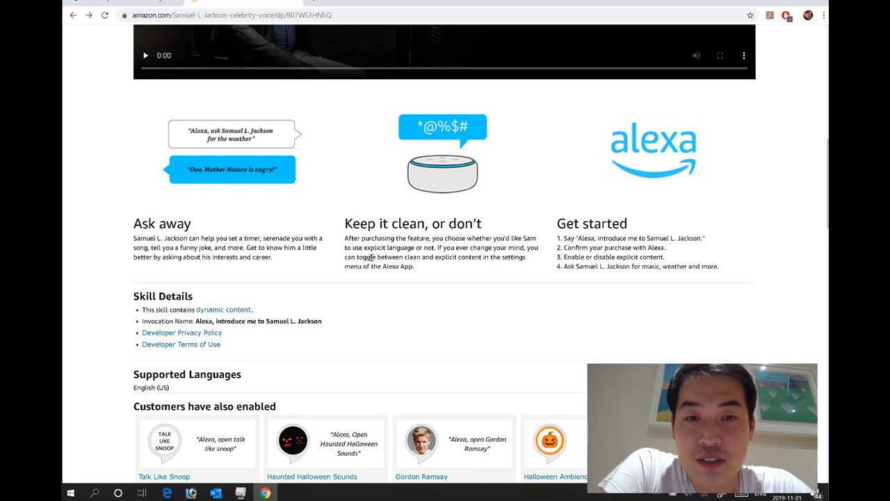
pyautogui.moveTo(557, 264)
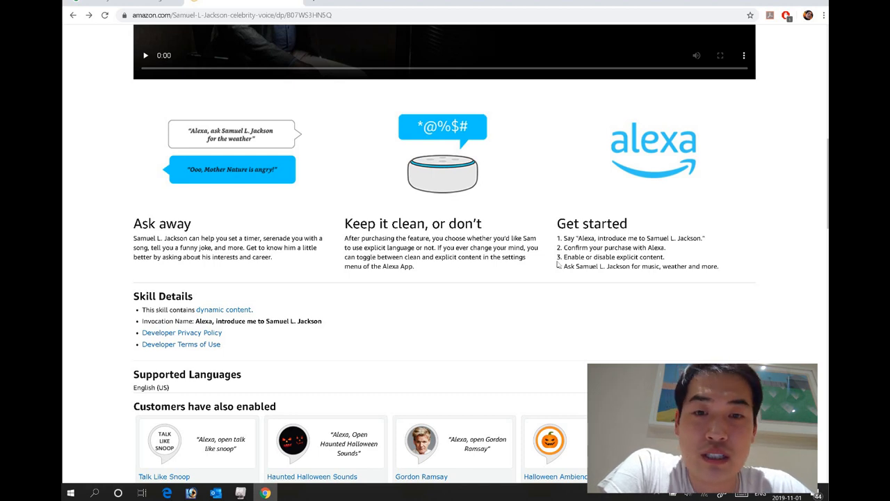
pyautogui.moveTo(430, 269)
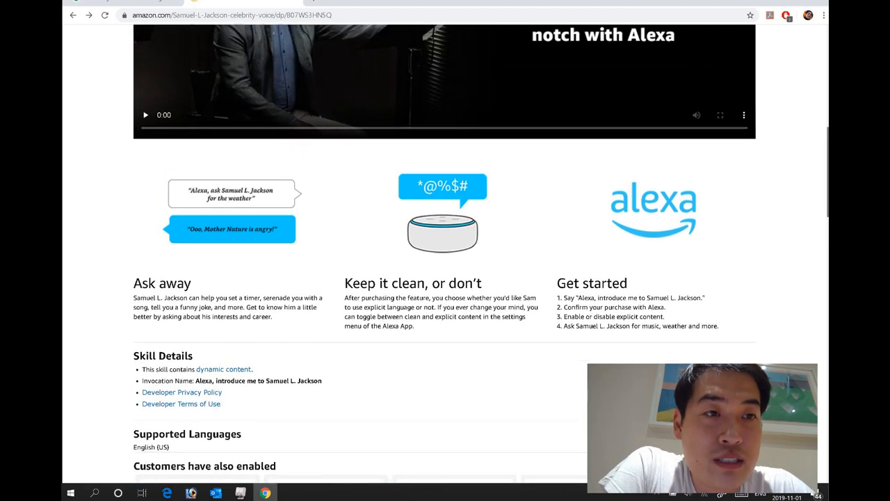
pyautogui.scroll(3)
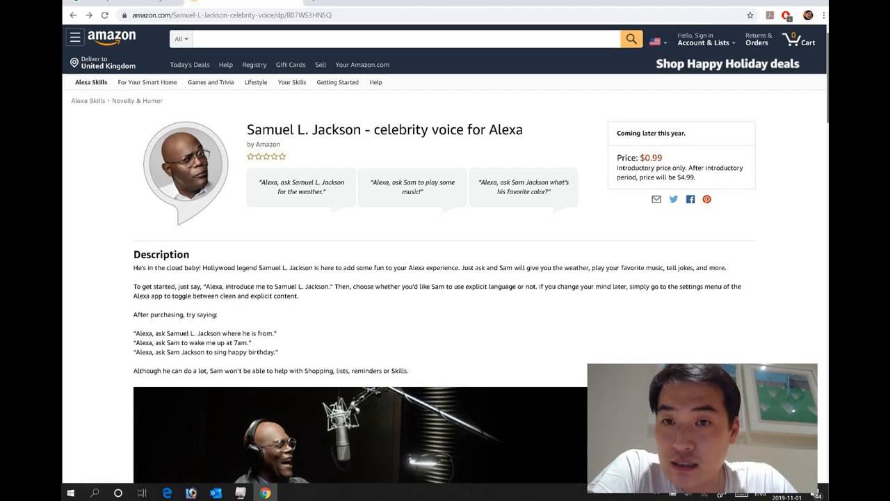
pyautogui.scroll(-3)
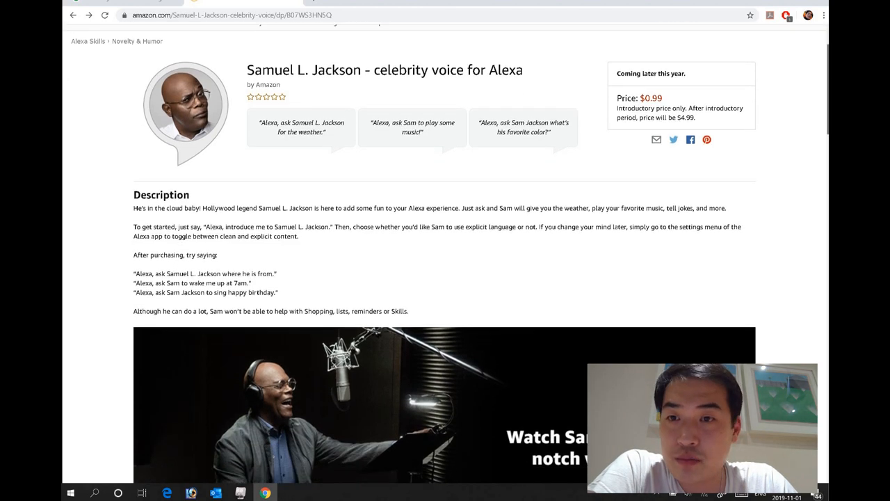
pyautogui.scroll(-3)
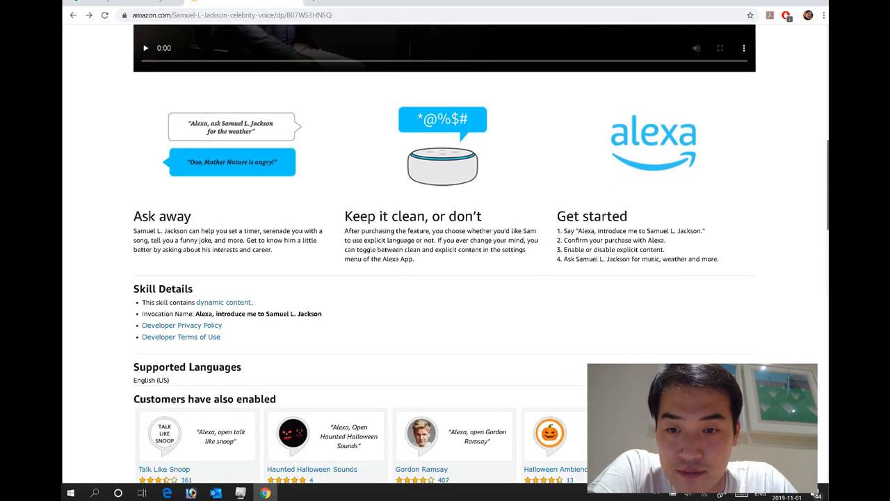
pyautogui.scroll(-3)
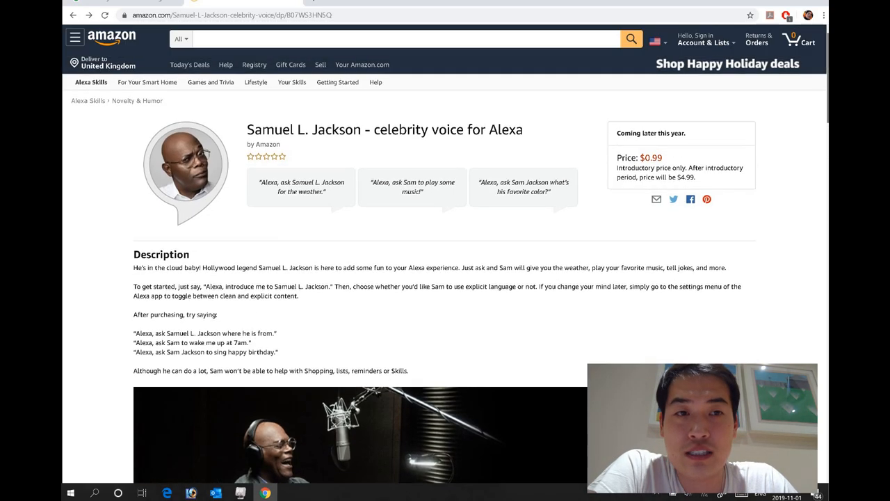
pyautogui.scroll(-3)
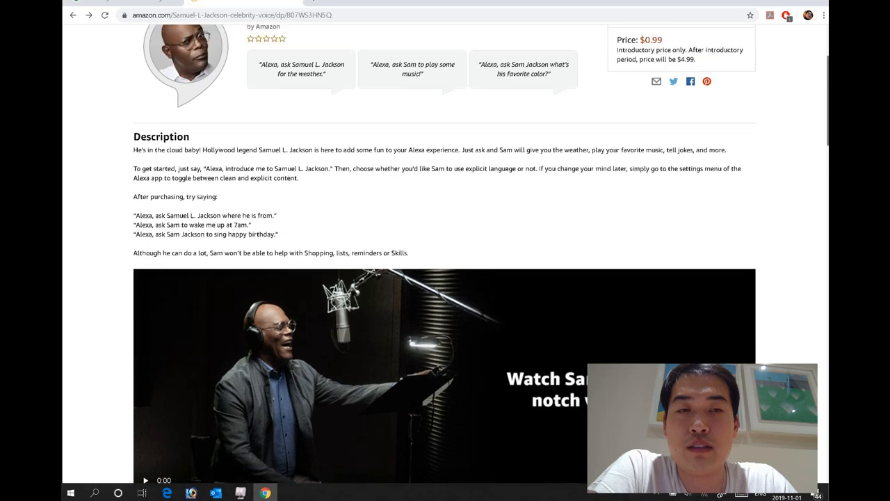
pyautogui.scroll(-3)
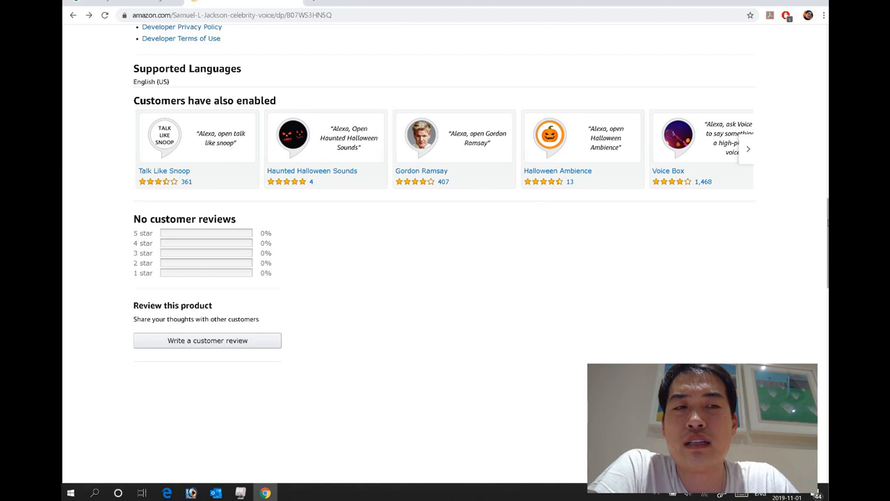
pyautogui.scroll(3)
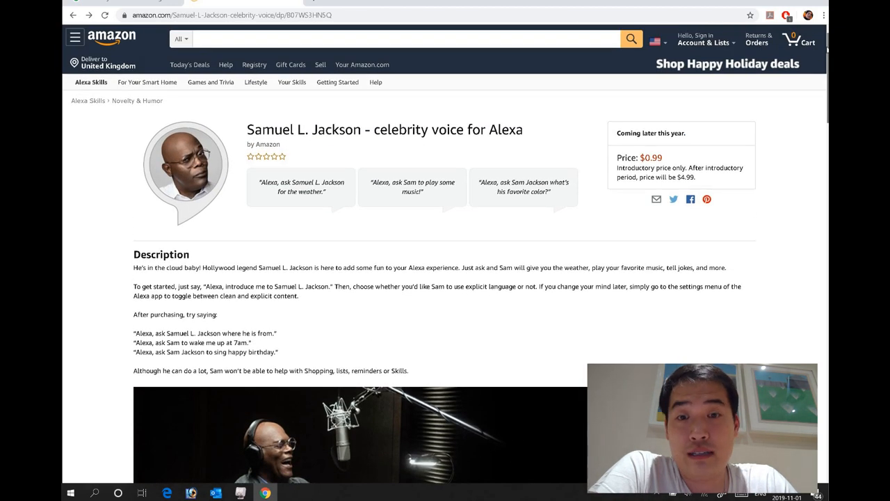
pyautogui.scroll(-3)
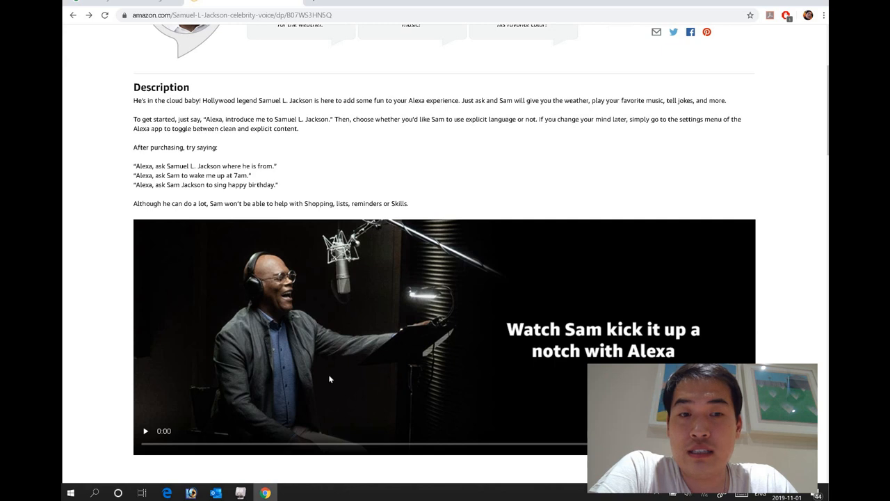